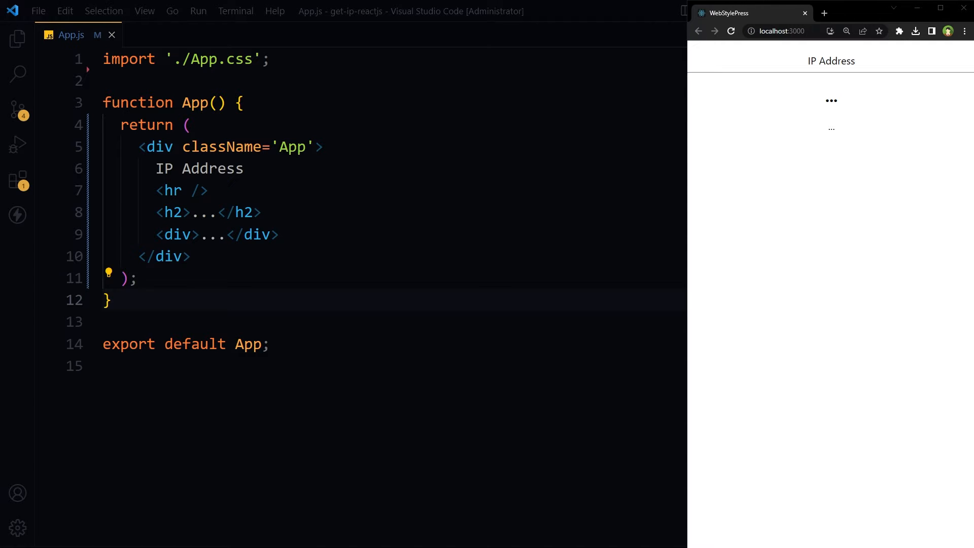
# Step: Import useState and useEffect from react, declare ipAddress state as '', and start a useEffect block
pyautogui.write("import { useState, useEffect } from 'react';")
pyautogui.write("const [ipAddress, setIpAddress] = useState('');")
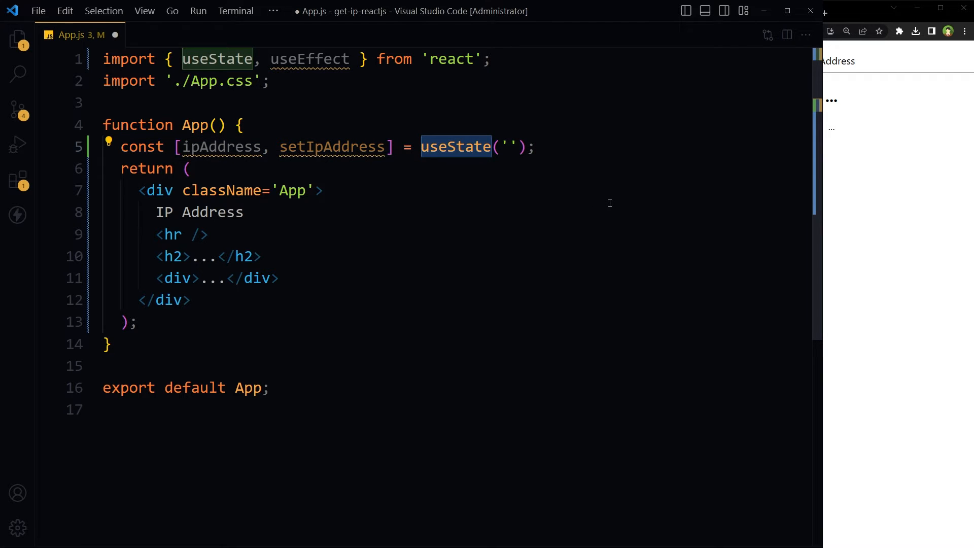
pyautogui.click(508, 146)
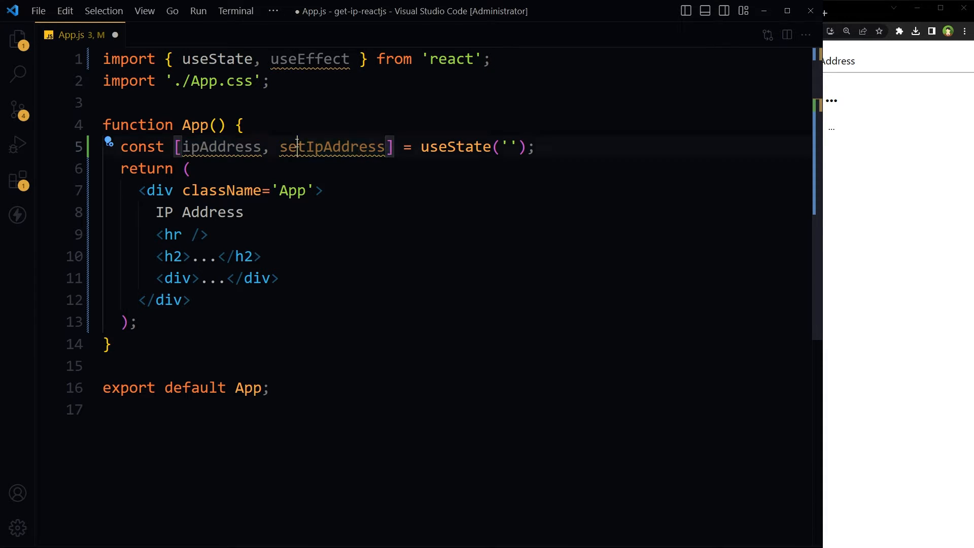
pyautogui.doubleClick(332, 147)
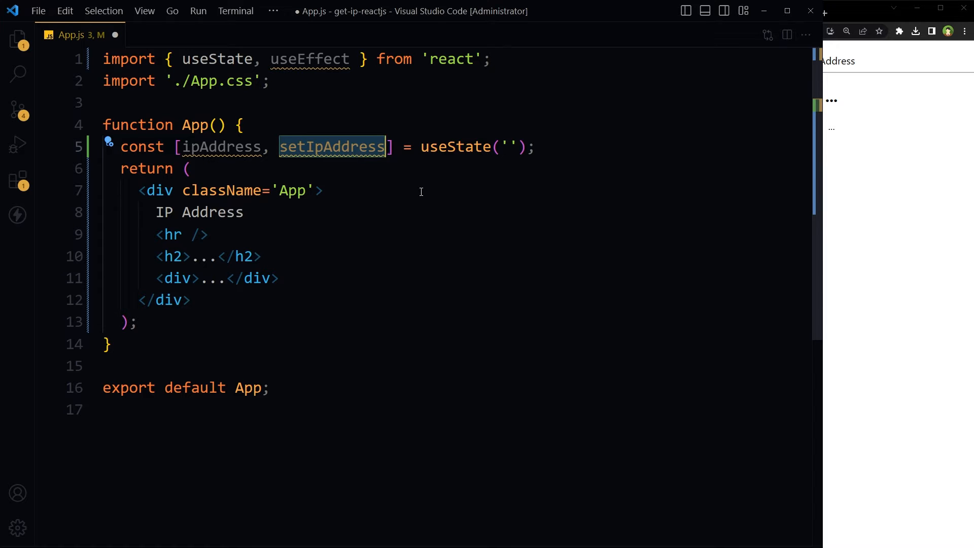
pyautogui.doubleClick(219, 146)
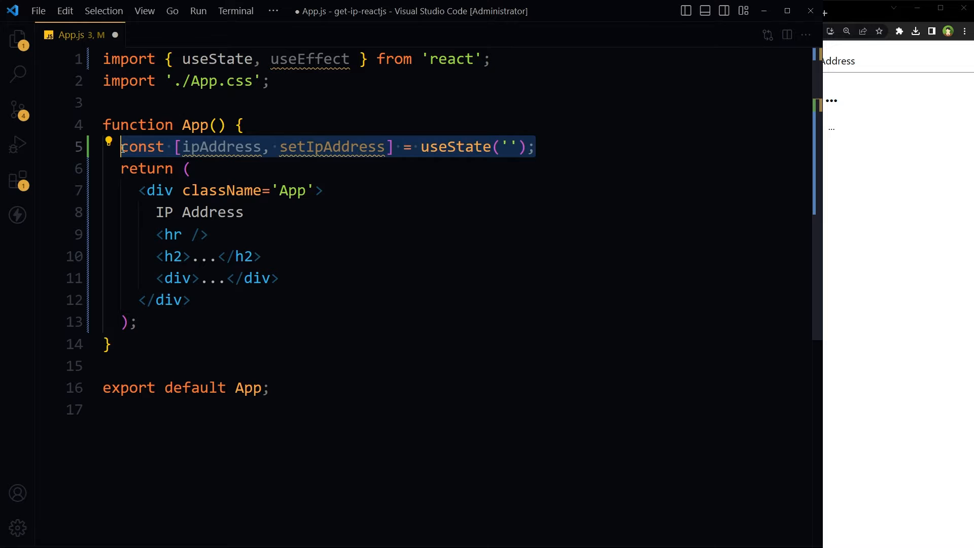
pyautogui.press('Enter')
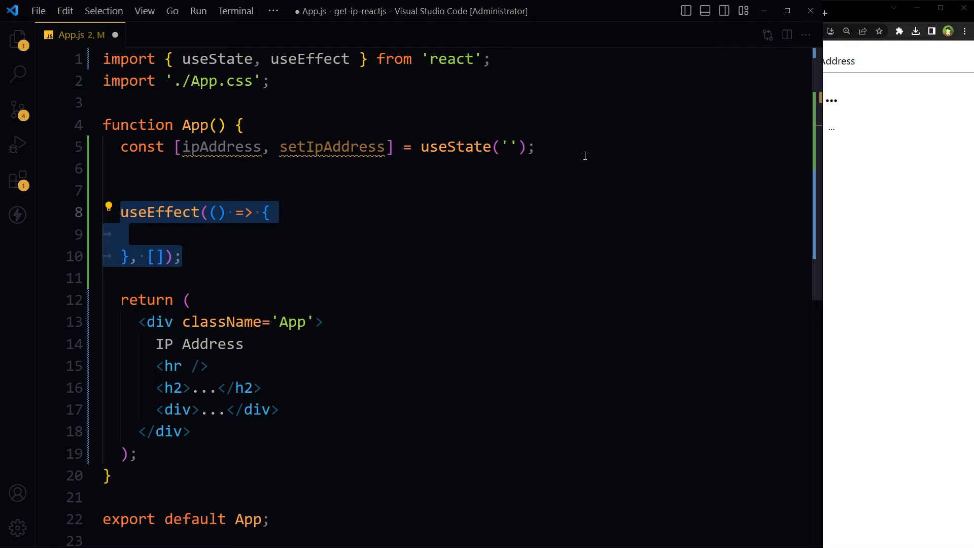
pyautogui.moveTo(595, 153)
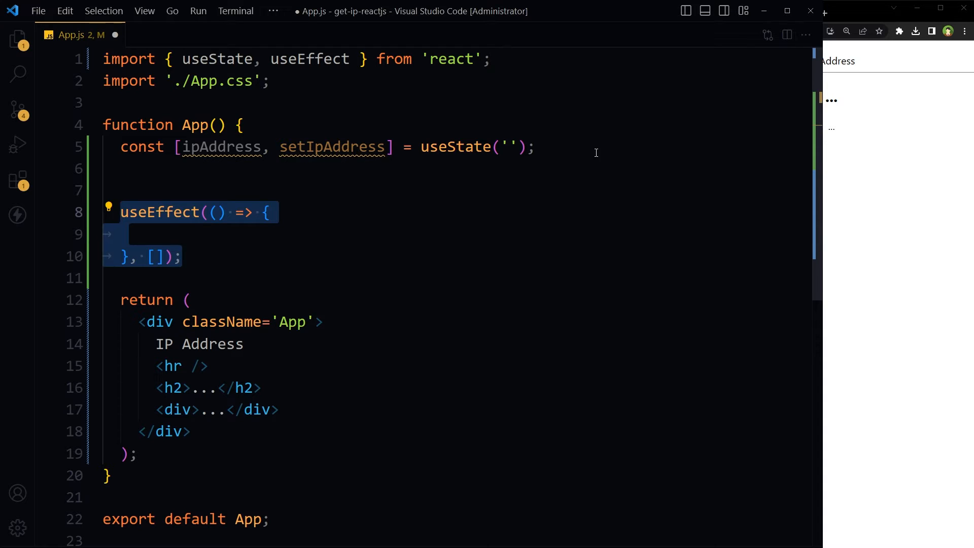
# Step: Add a useEffect calling fetchIP() and an empty async fetchIP arrow function above it
pyautogui.write('fetchIP();')
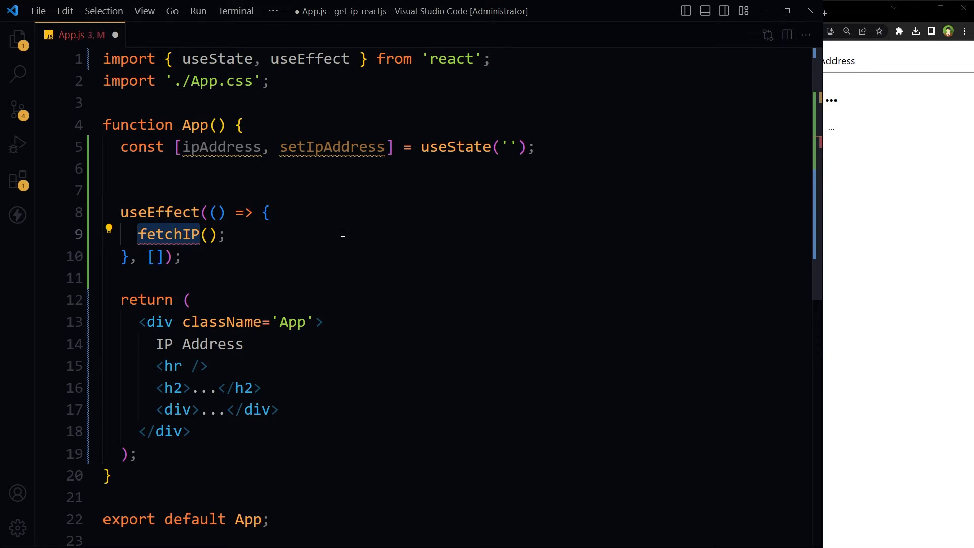
pyautogui.write('const fetchIP = async () => {};')
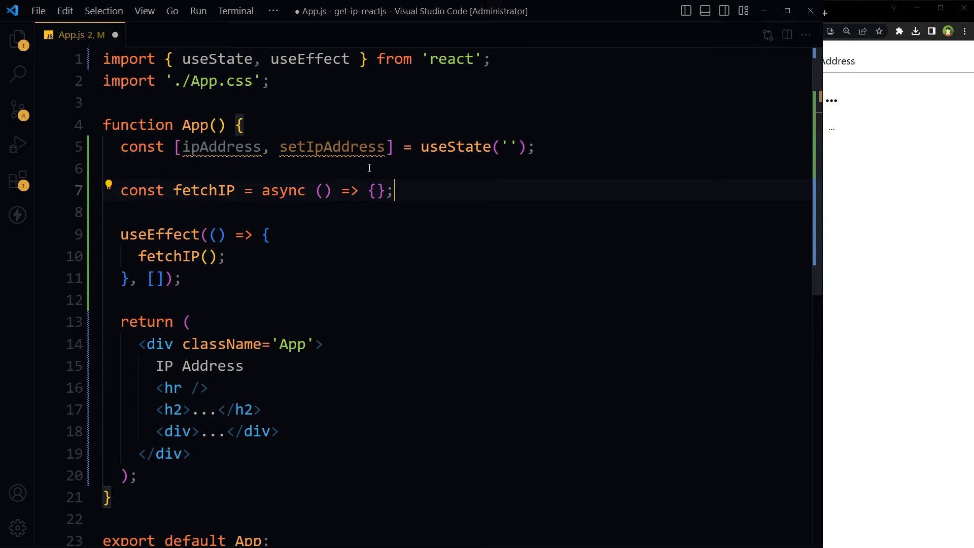
pyautogui.press('Enter')
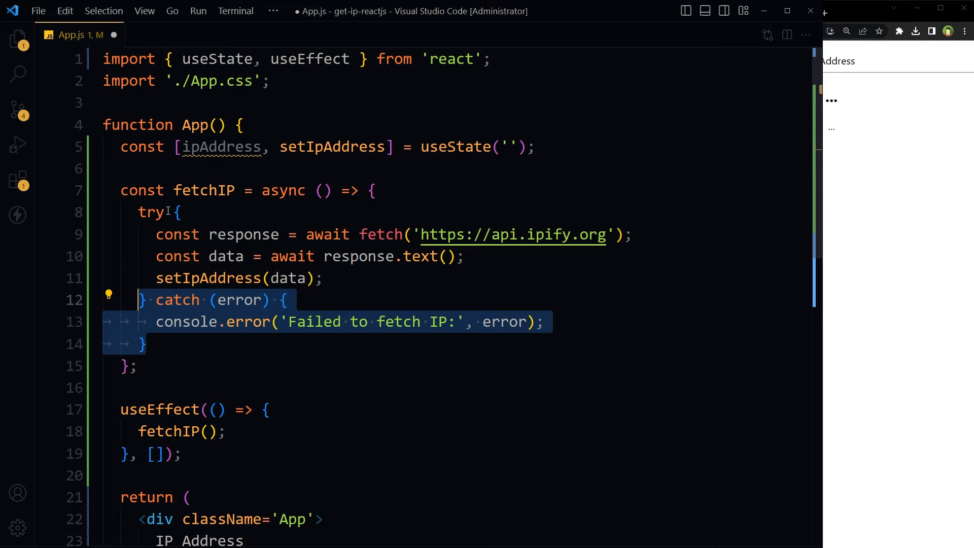
# Step: Fill fetchIP with a try/catch that fetches api.ipify.org, stores the text via setIpAddress, and logs errors
pyautogui.click(141, 299)
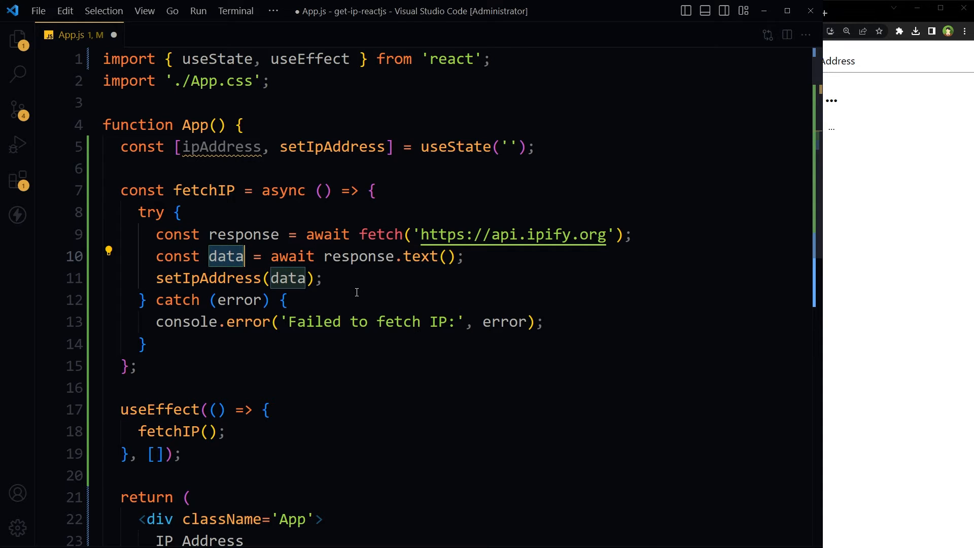
pyautogui.doubleClick(220, 147)
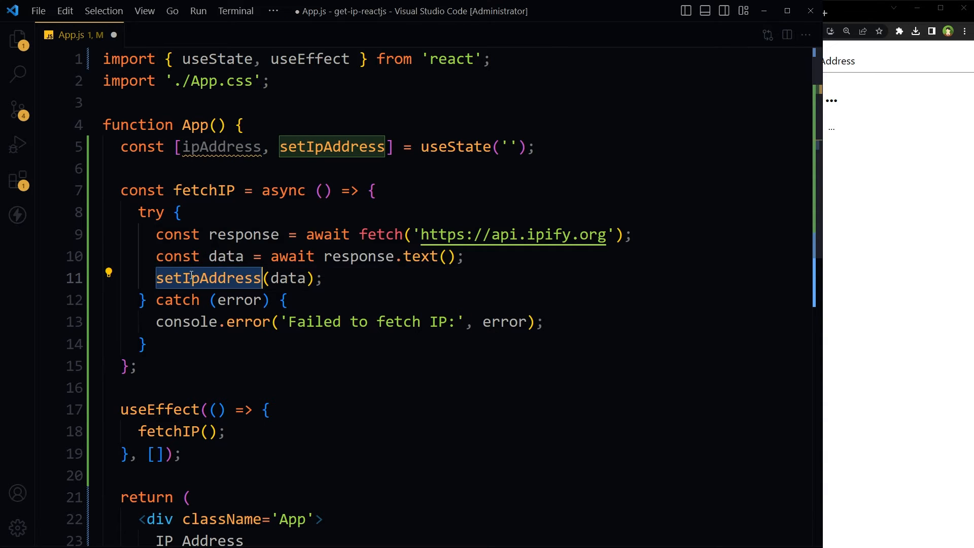
pyautogui.moveTo(208, 278)
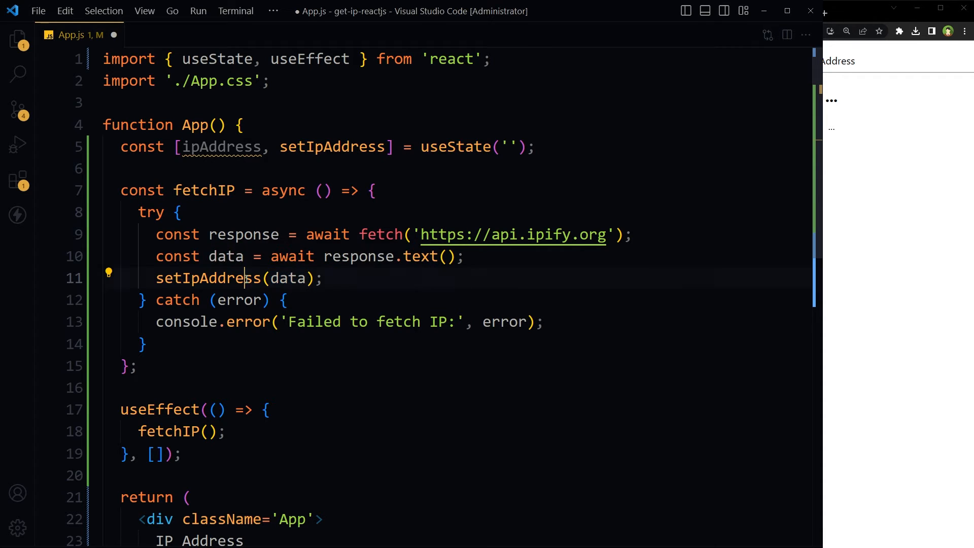
pyautogui.doubleClick(221, 147)
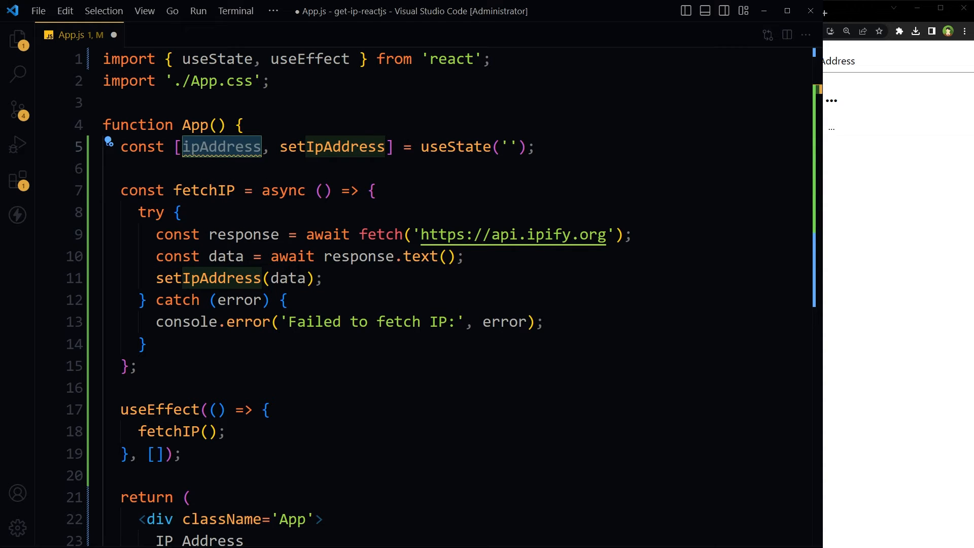
pyautogui.scroll(-3)
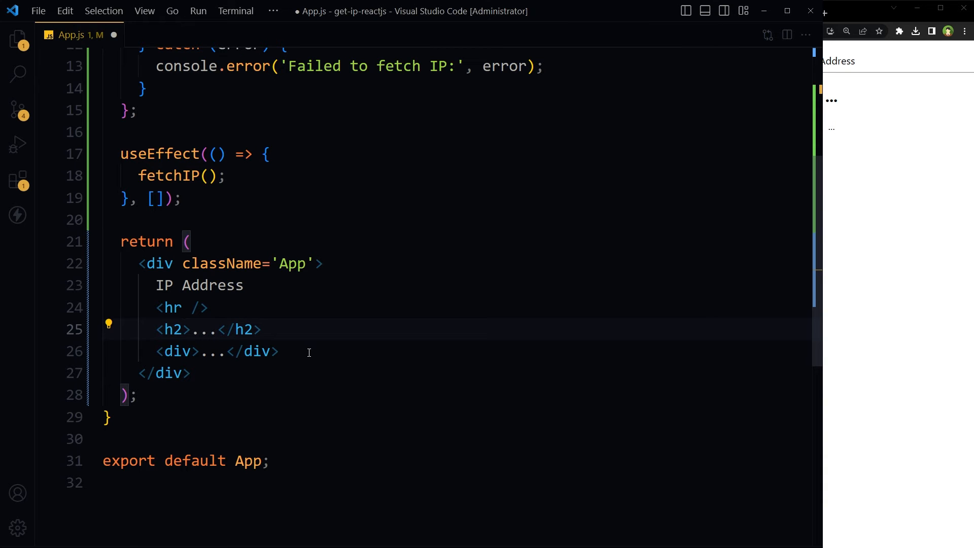
# Step: Replace the h2 heading's contents with {ipAddress} in the return markup
pyautogui.write('{ipAddress}')
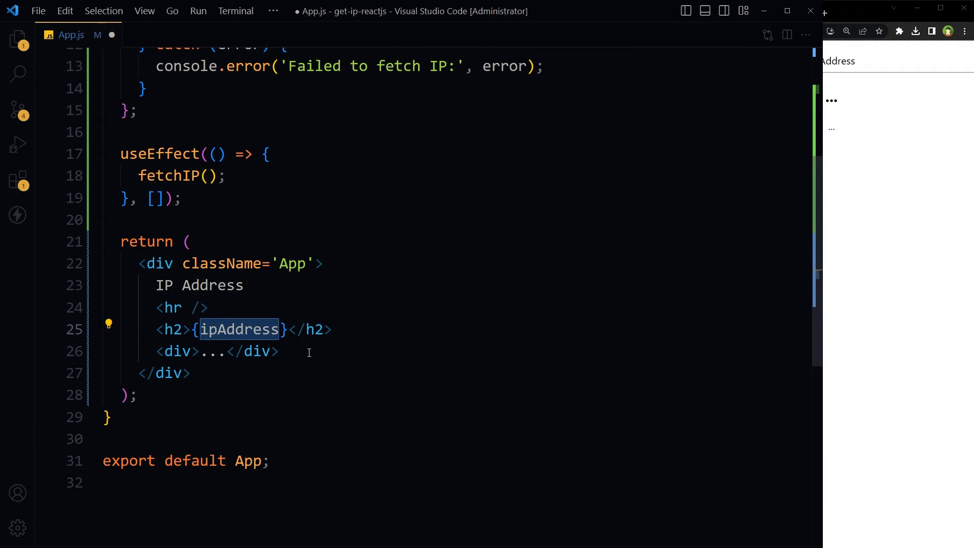
pyautogui.scroll(3)
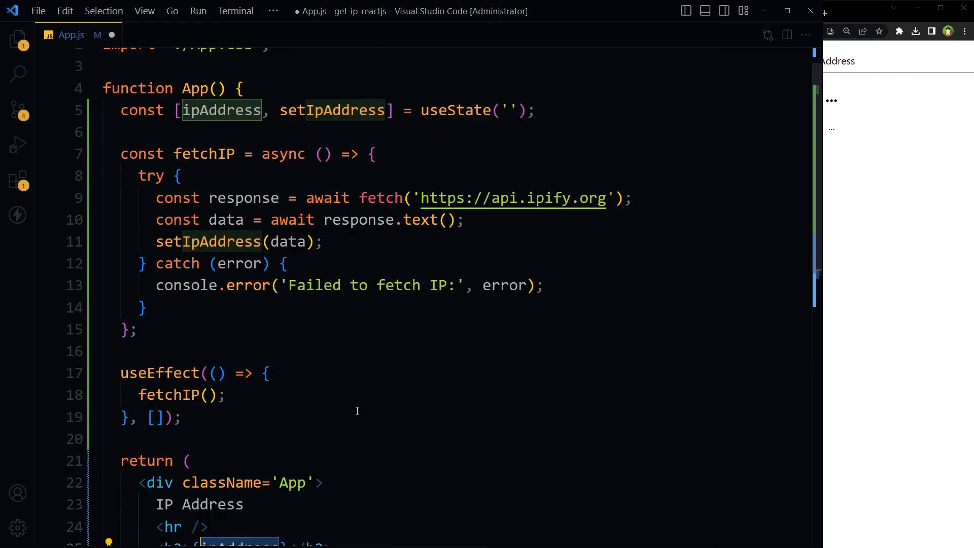
pyautogui.scroll(-3)
pyautogui.write('{ipAddress')
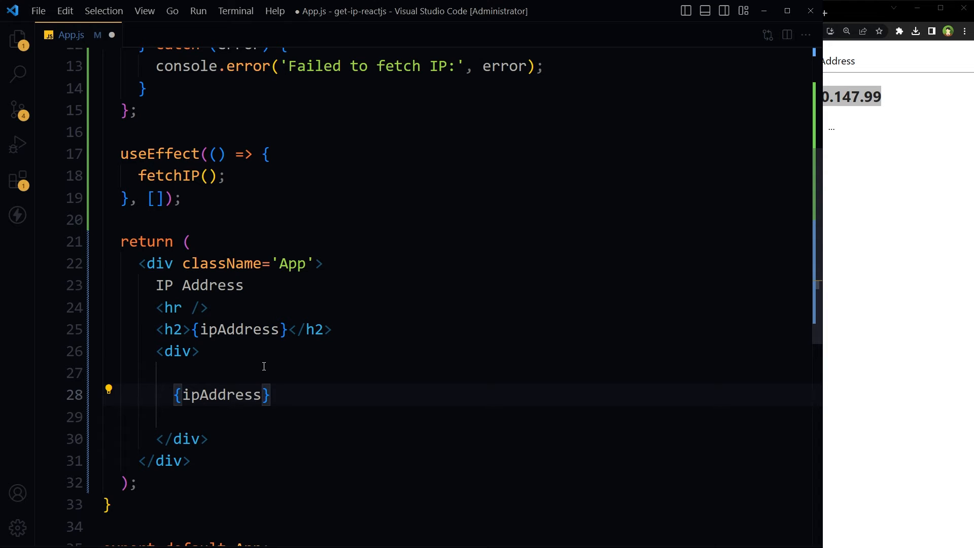
# Step: Add a conditional ip2location link to ip2location.com/demo/${ipAddress}, opening in a new tab
pyautogui.write('&& (')
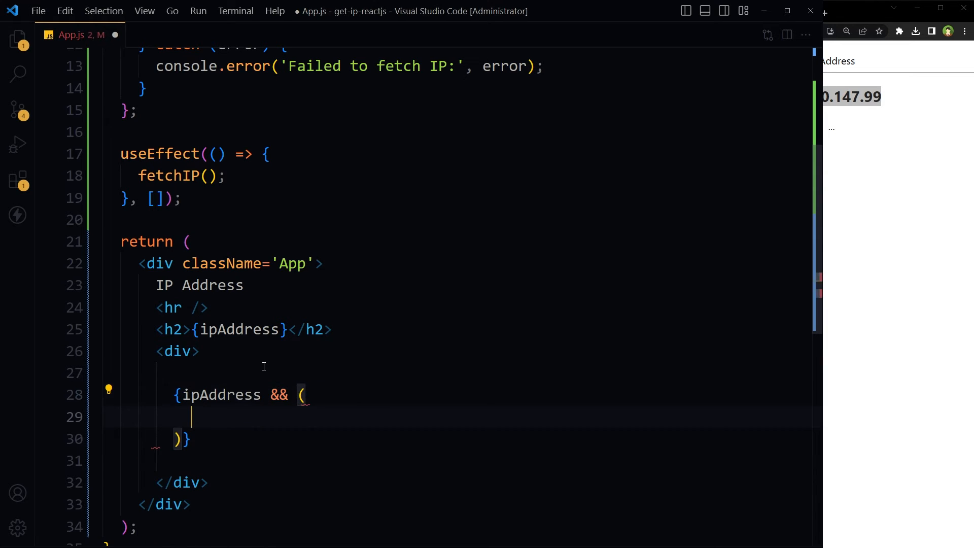
pyautogui.moveTo(532, 380)
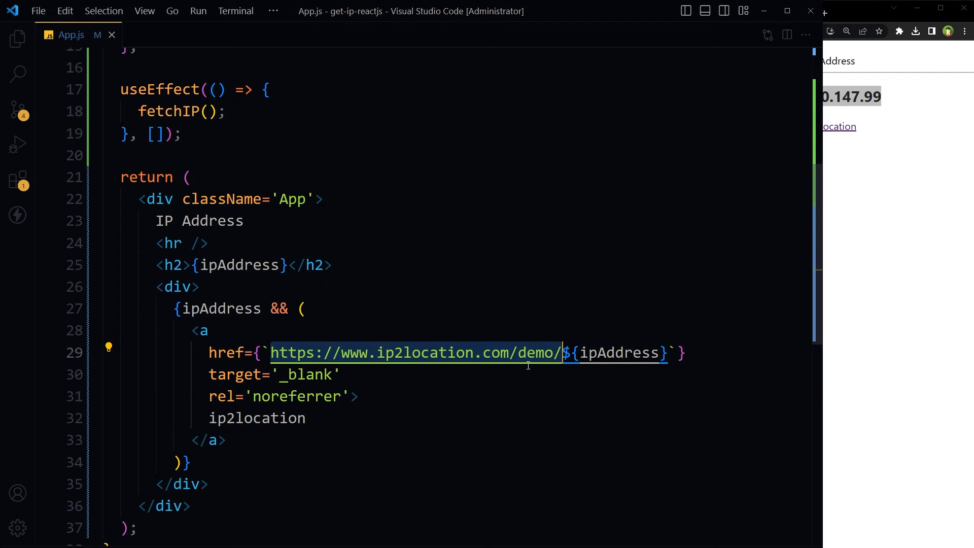
pyautogui.doubleClick(618, 353)
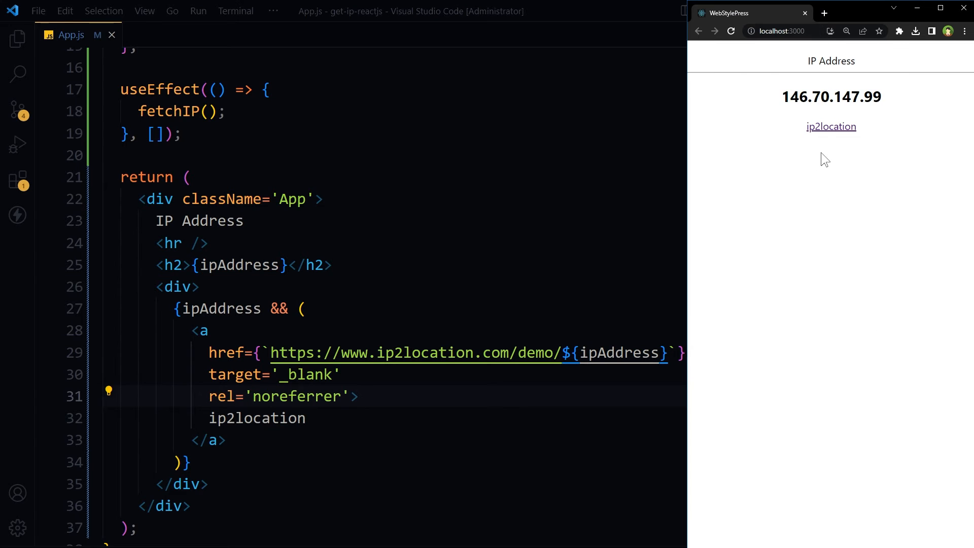
pyautogui.doubleClick(830, 127)
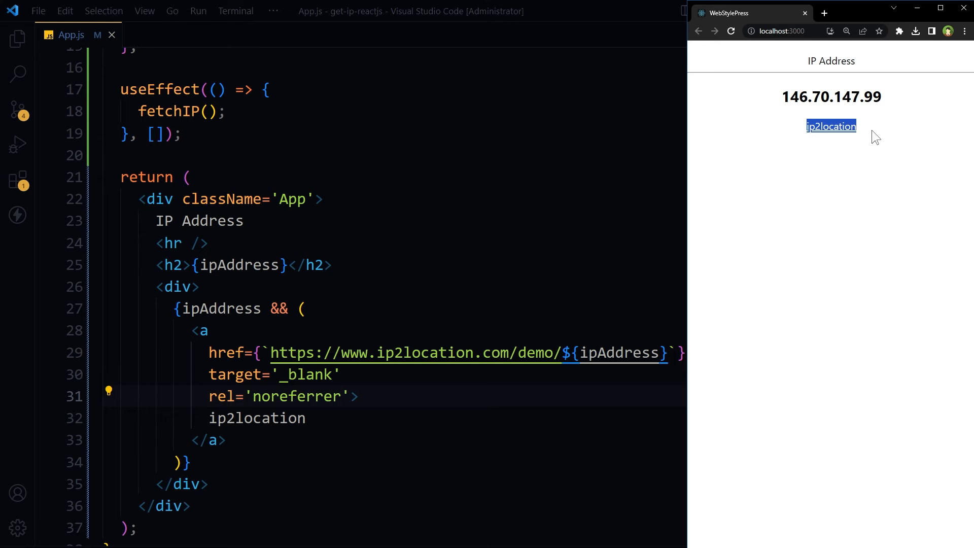
pyautogui.doubleClick(830, 96)
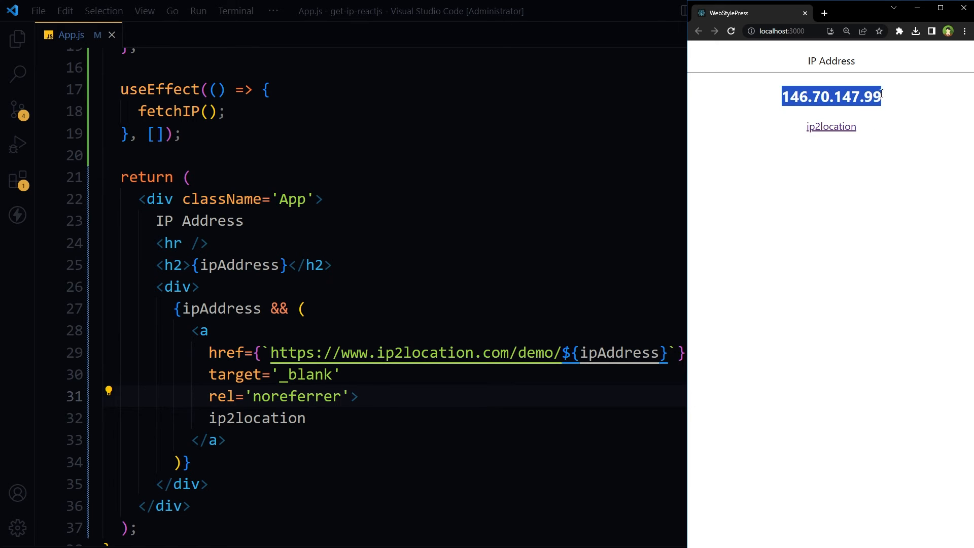
pyautogui.click(831, 127)
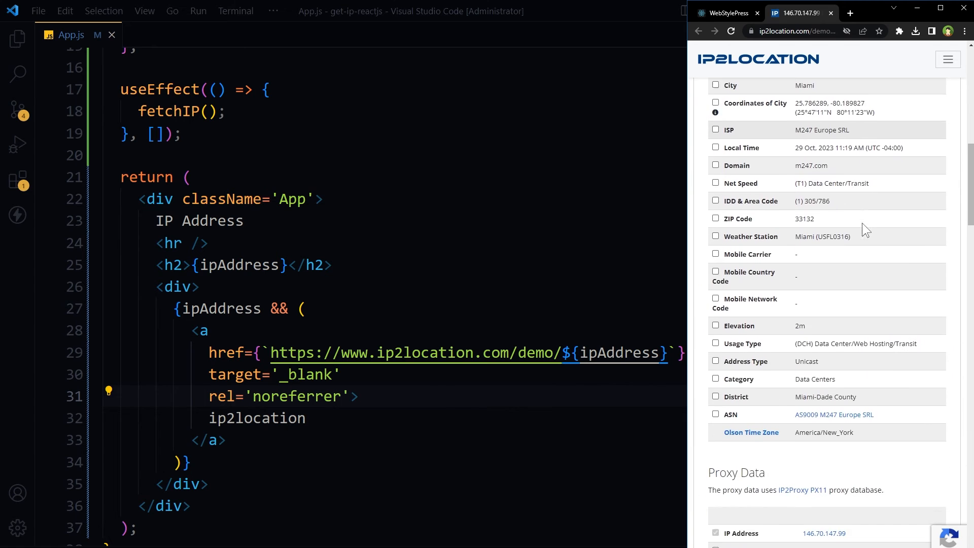
pyautogui.scroll(3)
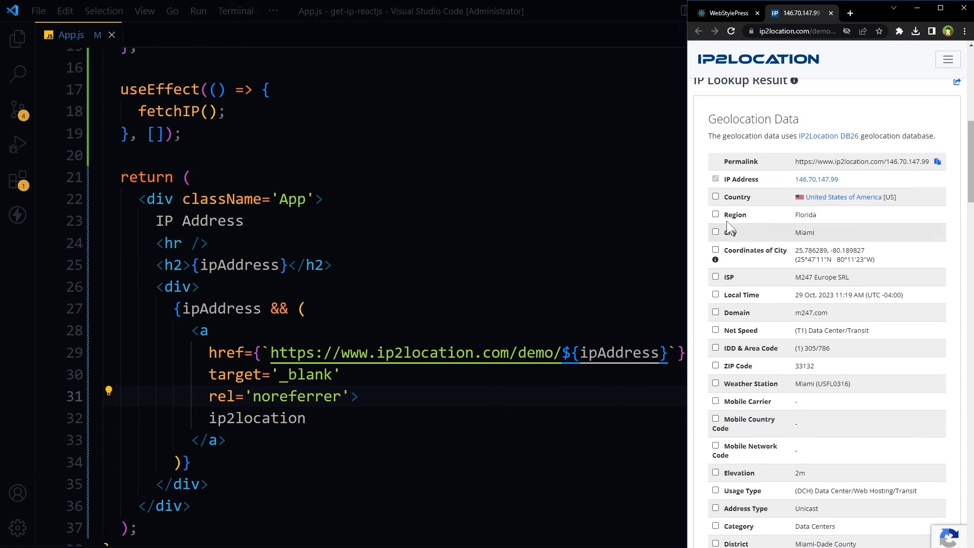
pyautogui.scroll(-3)
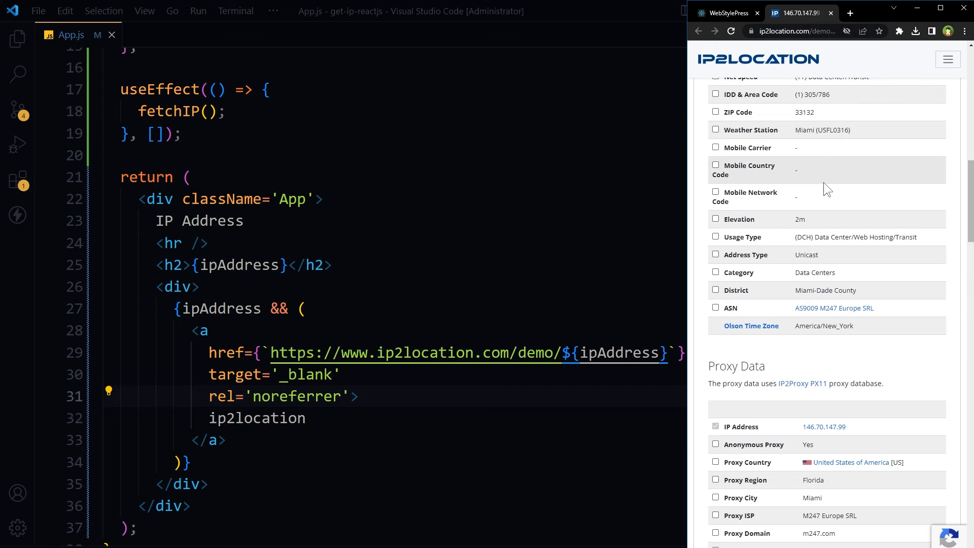